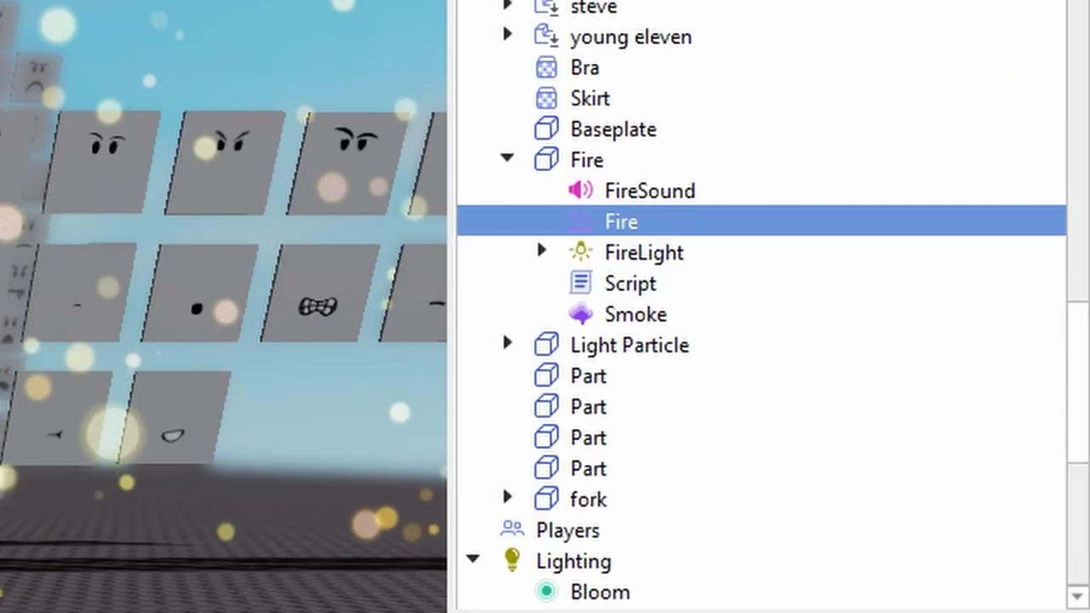
# - Select the Fire effect under the Fire part as the object to animate
pyautogui.click(630, 282)
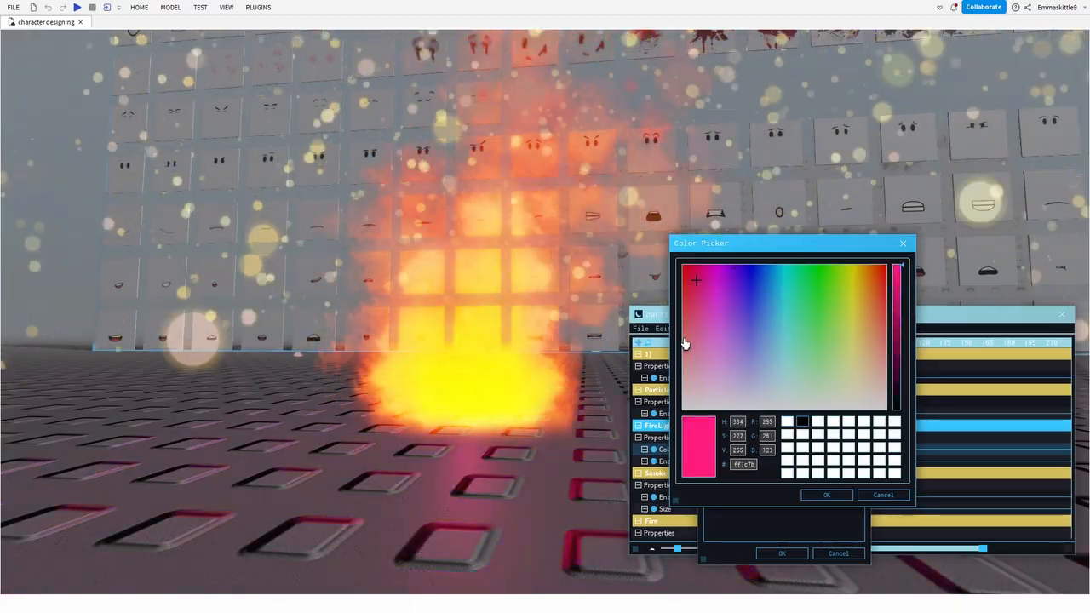
# - Confirm the chosen fire colour and move on to the forest scene's Atmosphere
pyautogui.click(762, 334)
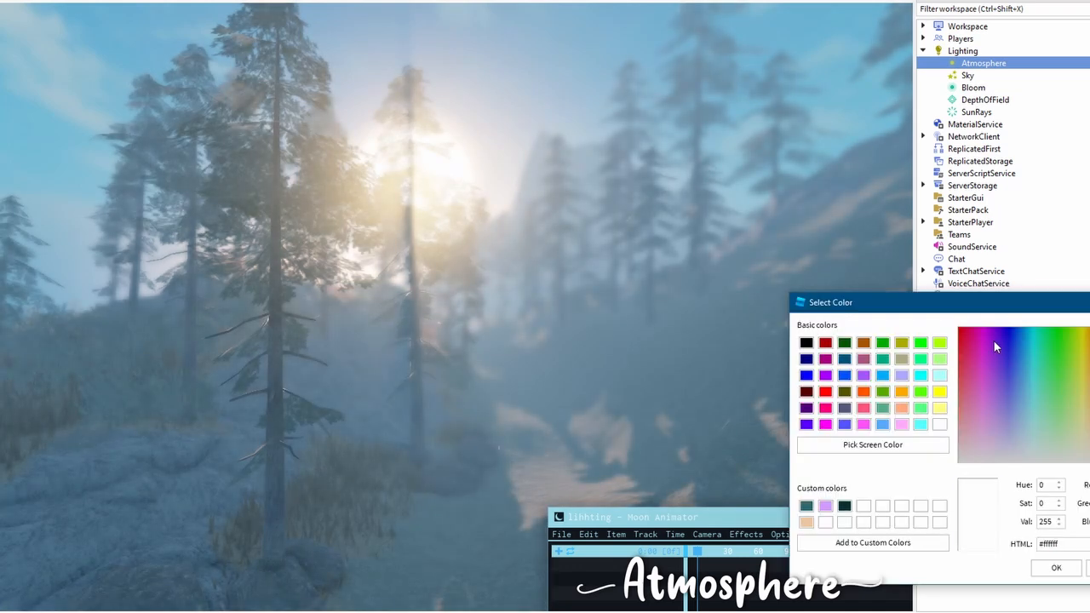
# - Confirm the Atmosphere colour, then adjust Bloom Threshold, DepthOfField FocusDistance and SunRays Intensity
pyautogui.click(1001, 349)
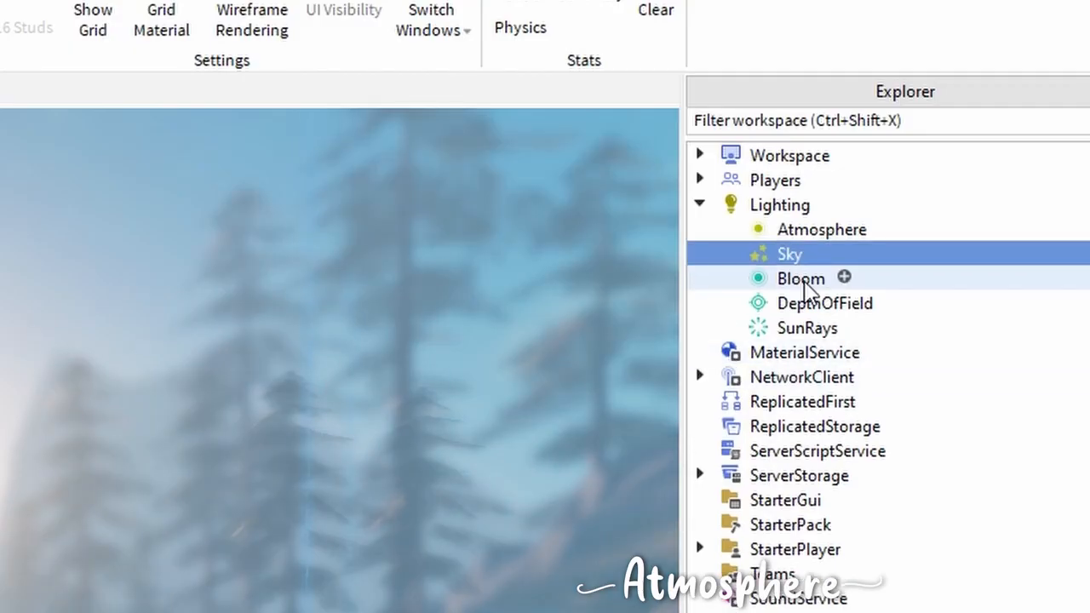
pyautogui.click(800, 277)
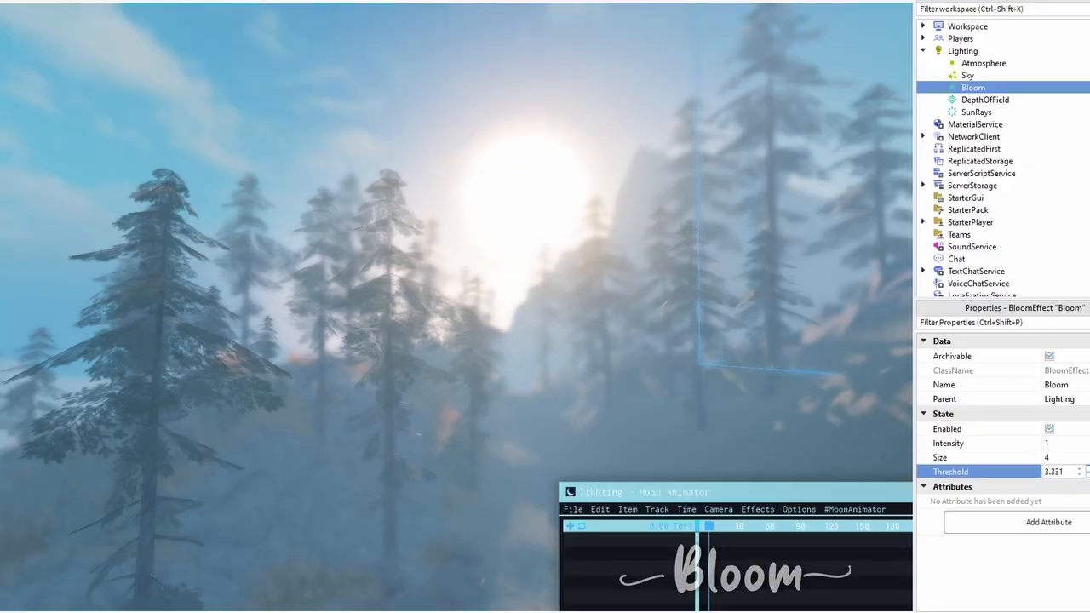
pyautogui.click(984, 99)
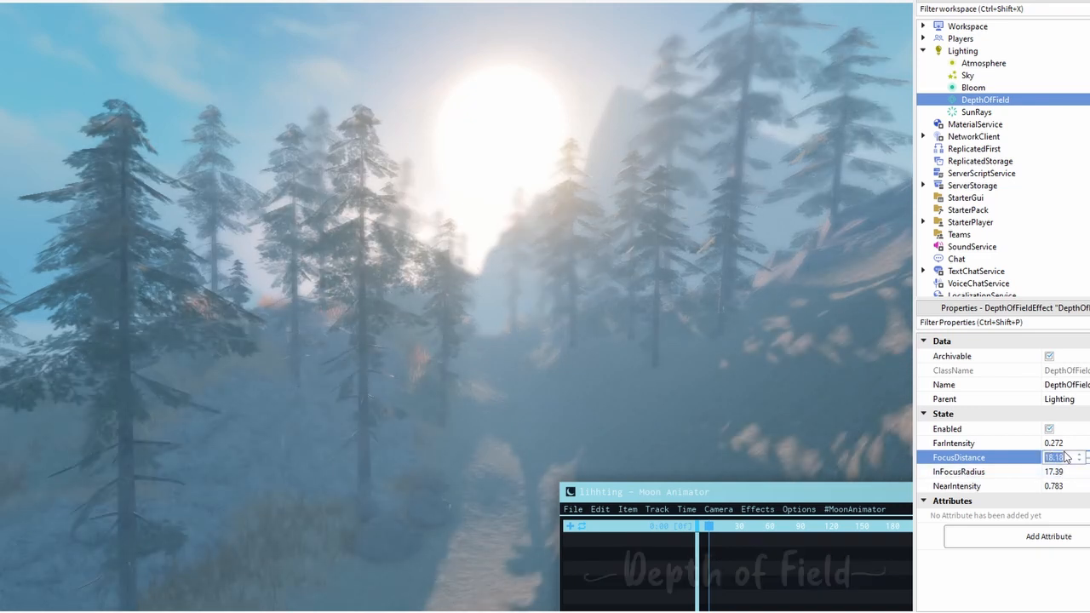
pyautogui.click(977, 113)
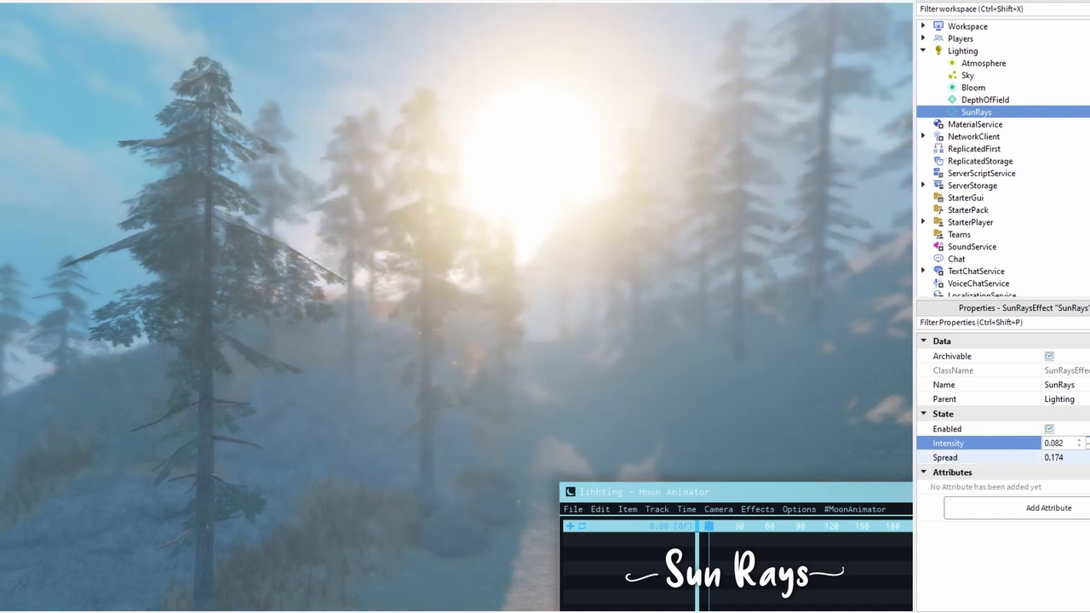
pyautogui.click(1076, 443)
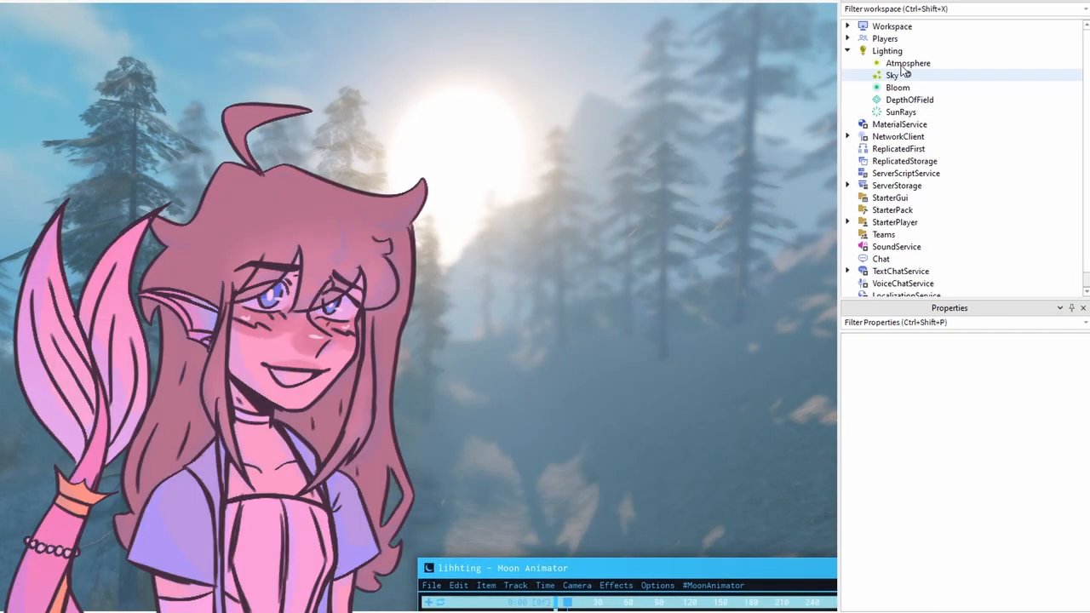
# - Try Future and Voxel lighting Technology on the Lighting service, then settle on ShadowMap
pyautogui.click(887, 51)
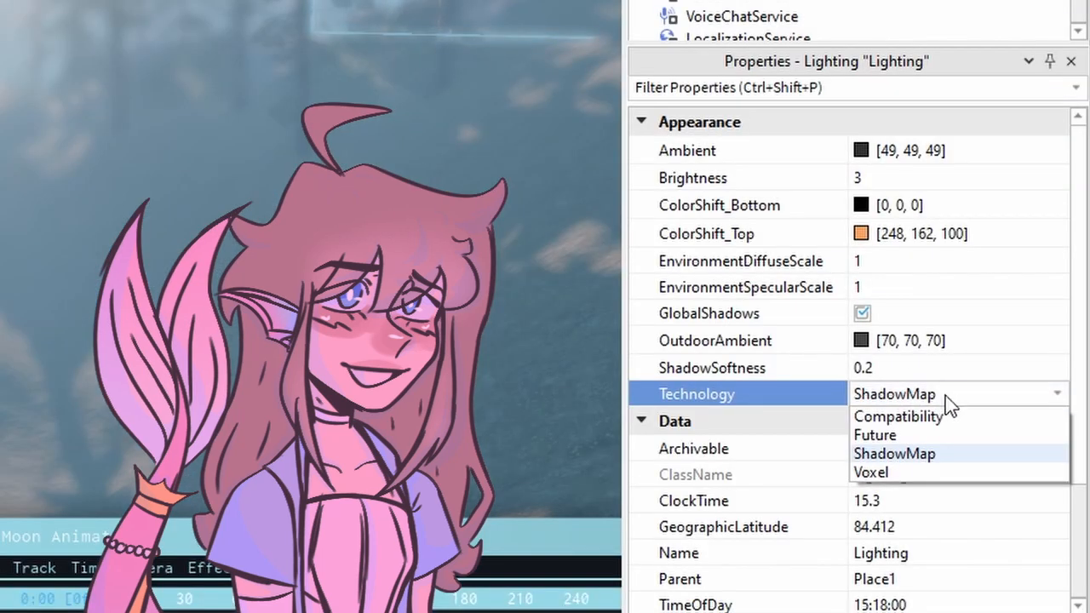
pyautogui.click(876, 434)
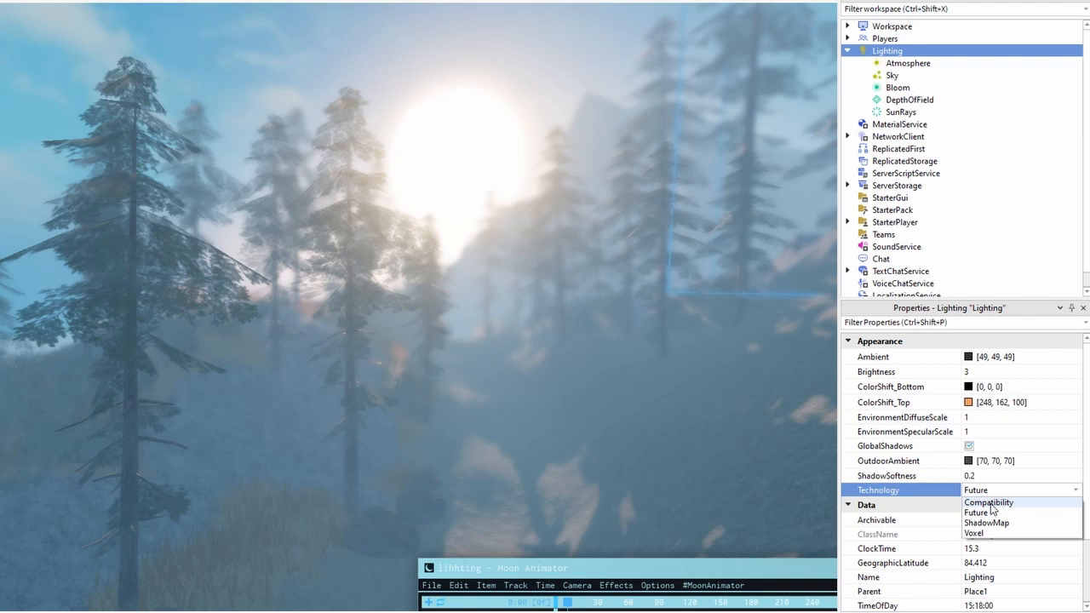
pyautogui.click(974, 511)
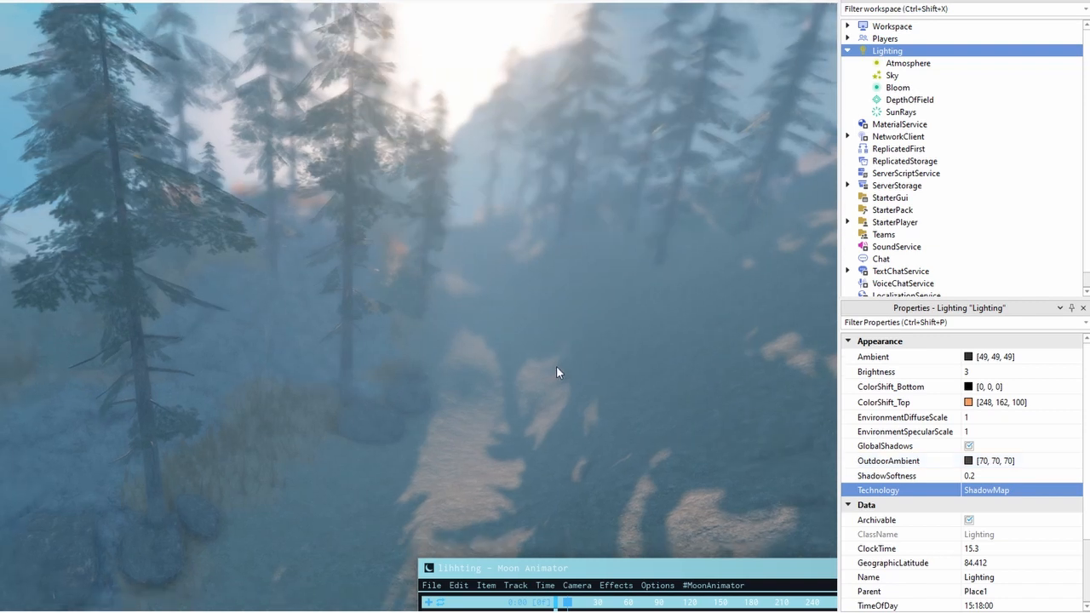
pyautogui.click(1018, 475)
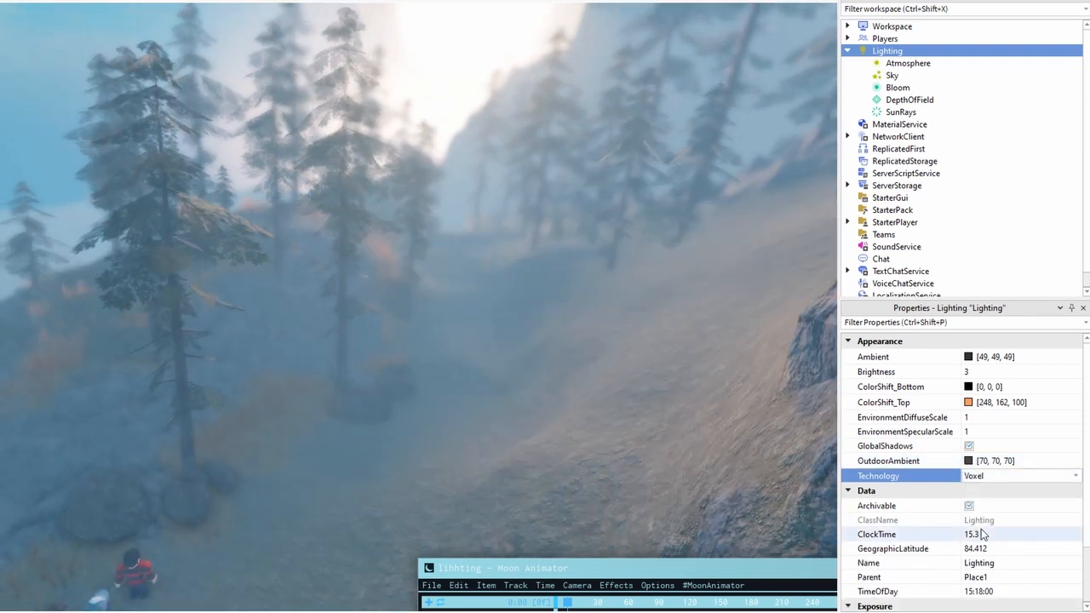
pyautogui.click(1020, 475)
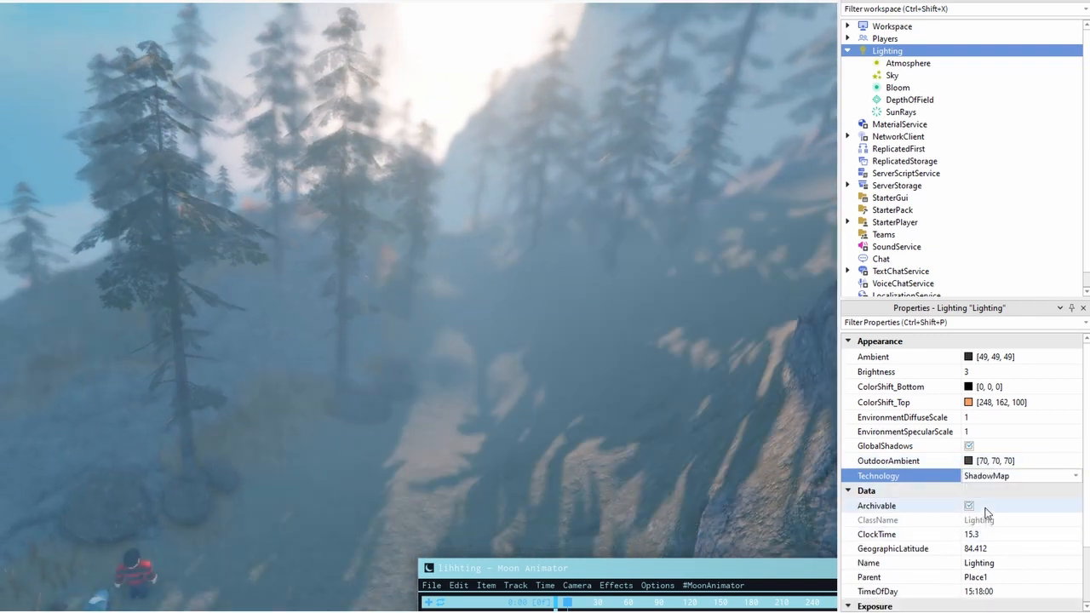
pyautogui.click(967, 357)
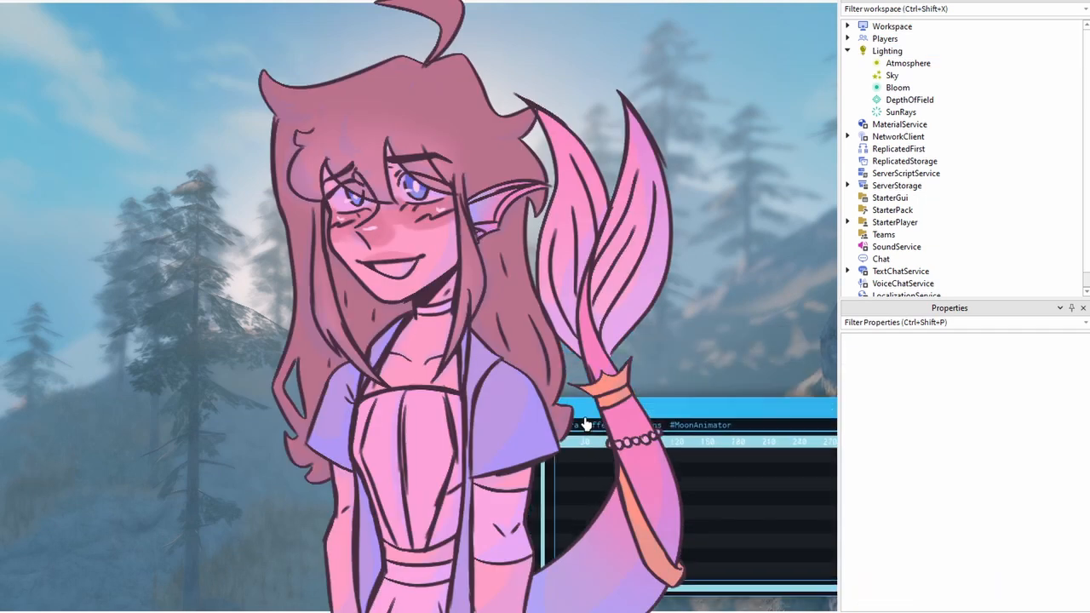
pyautogui.click(887, 51)
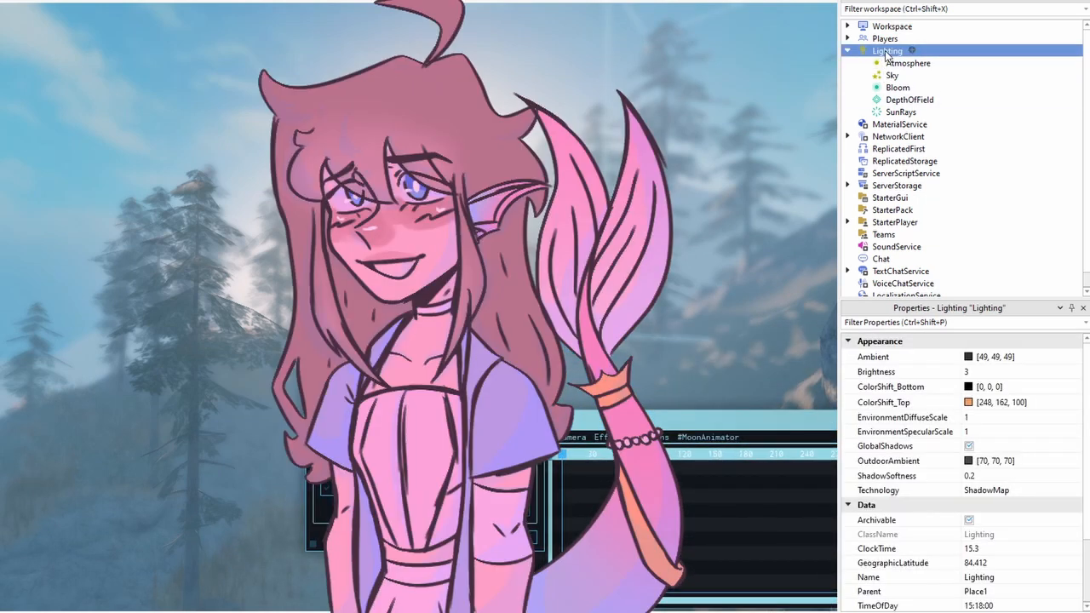